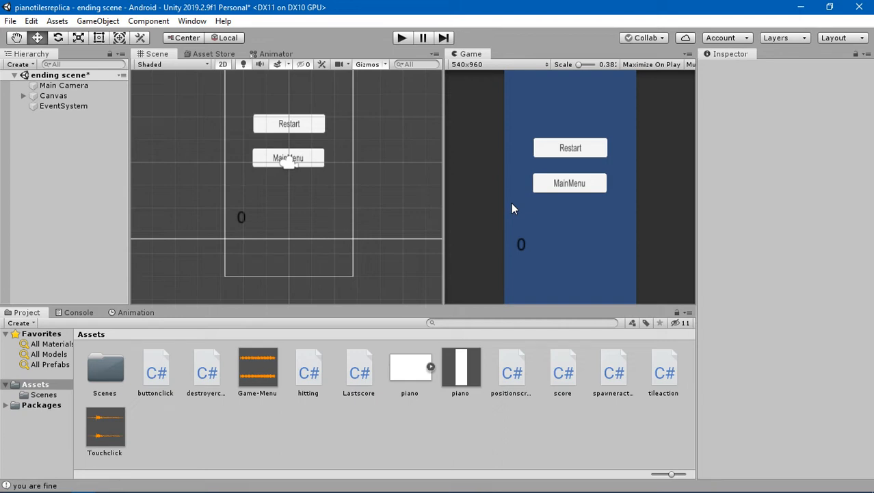
{"action": "mouse_move", "coordinate": [488, 219]}
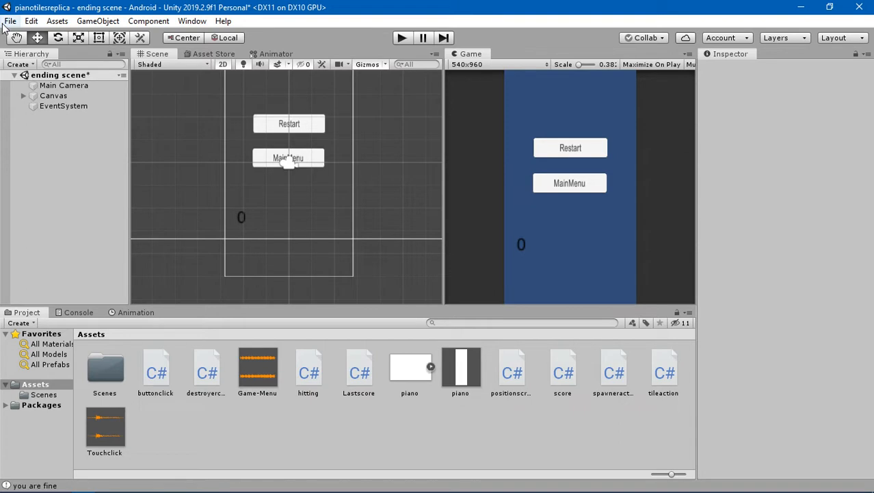
- Open Build Settings to confirm the three scenes are listed with Android as the platform
{"action": "left_click", "coordinate": [11, 21]}
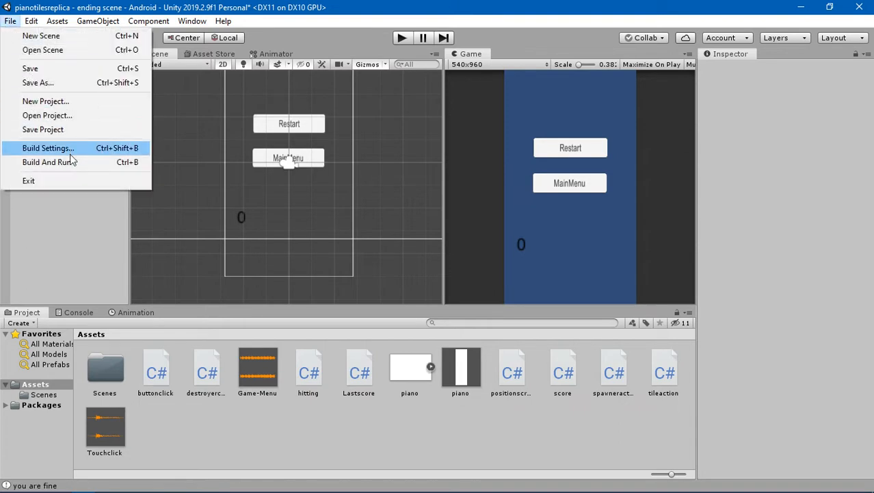
{"action": "left_click", "coordinate": [48, 148]}
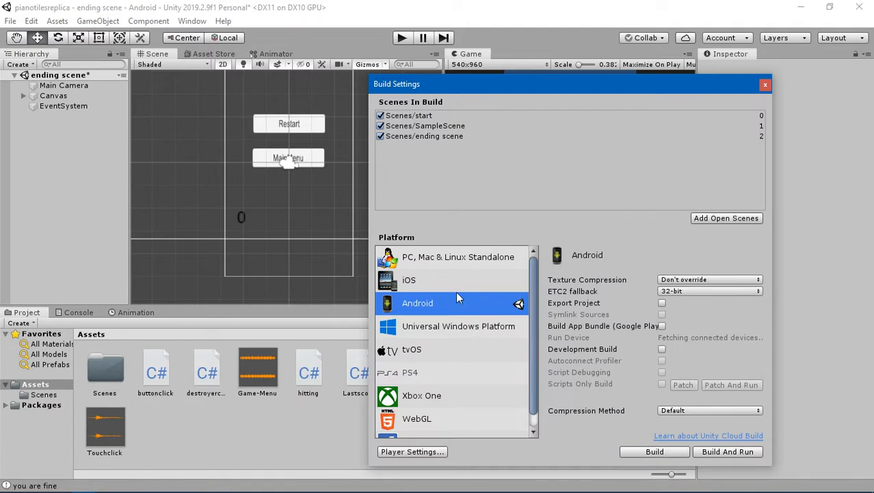
{"action": "mouse_move", "coordinate": [499, 326]}
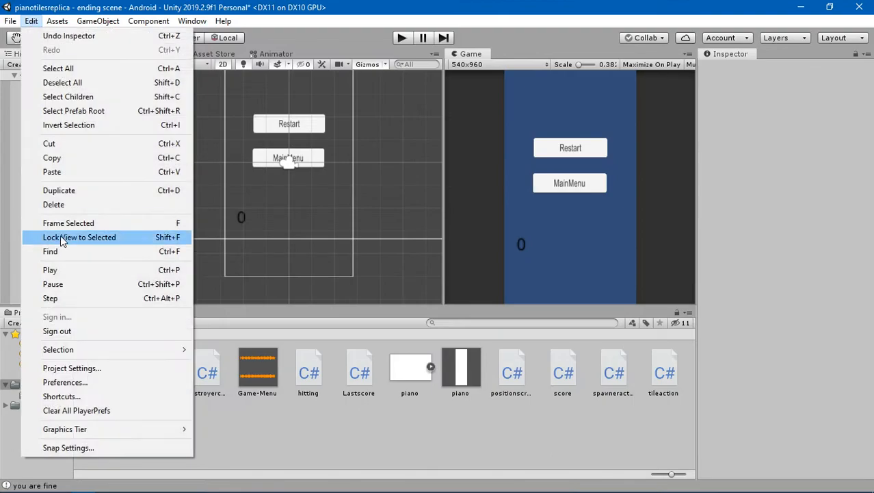
- In Player Identification settings, enter com.game.pianotilereplica as the Package Name
{"action": "left_click", "coordinate": [72, 368]}
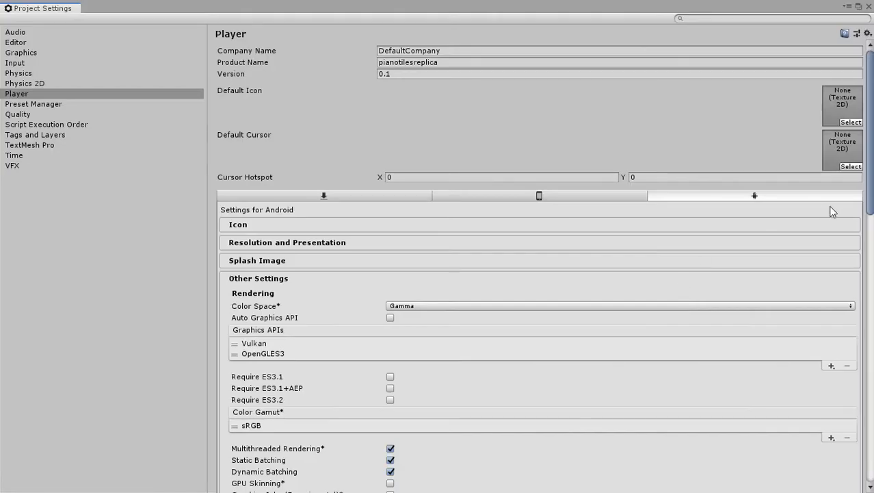
{"action": "scroll", "scroll_direction": "down", "scroll_amount": 3}
{"action": "type", "text": "com"}
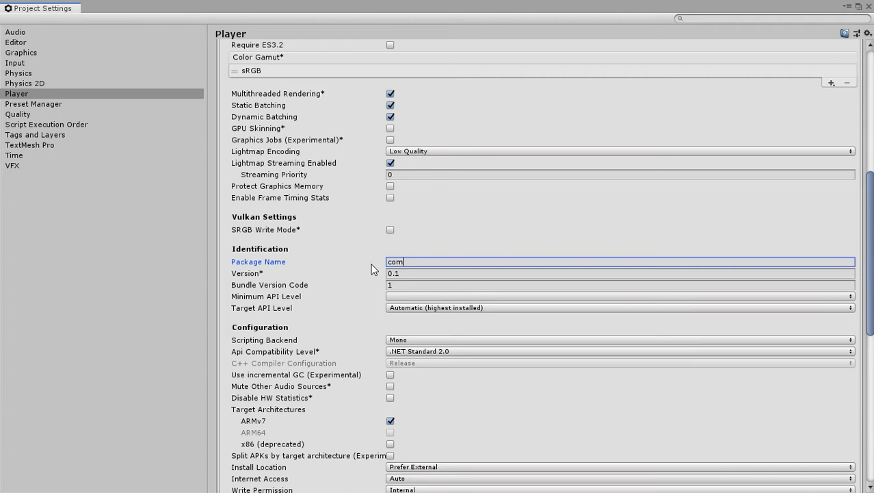
{"action": "type", "text": "."}
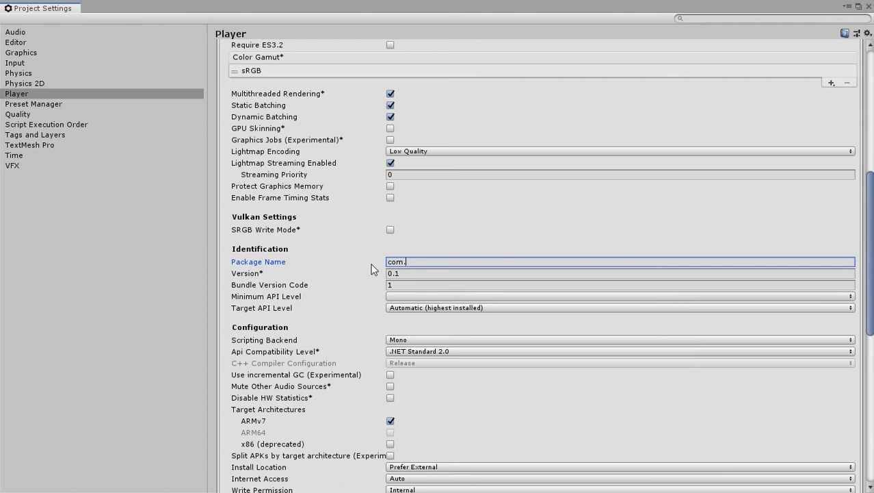
{"action": "type", "text": "game.piano"}
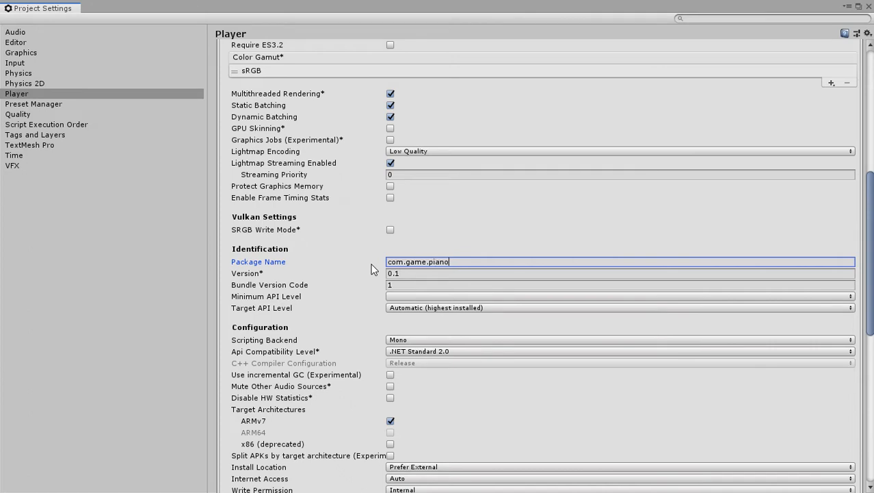
{"action": "type", "text": "tilereplica"}
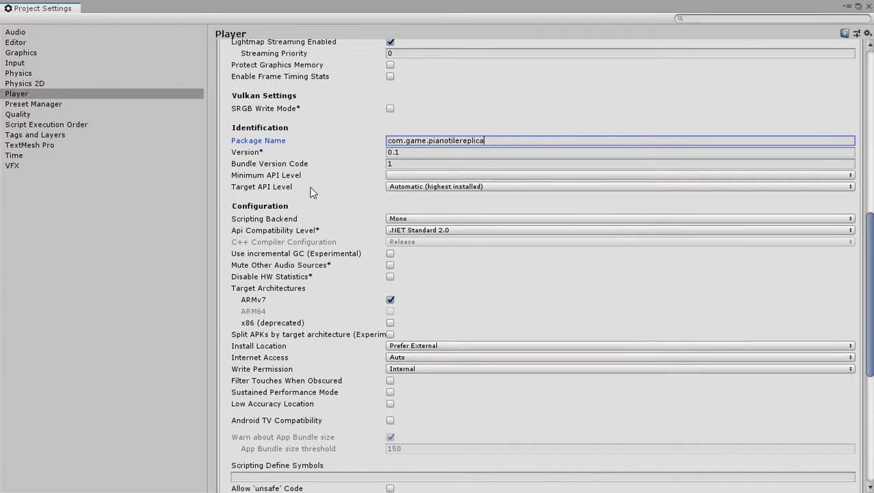
{"action": "left_click", "coordinate": [619, 175]}
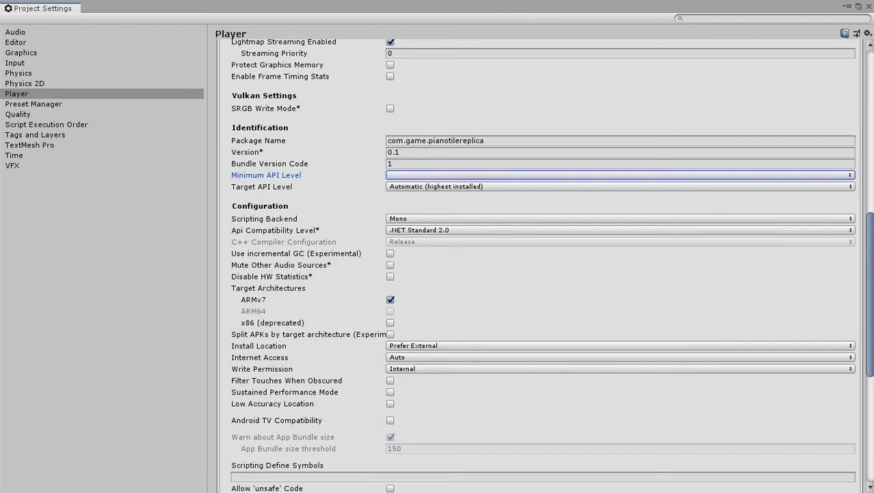
{"action": "scroll", "scroll_direction": "down", "scroll_amount": 3}
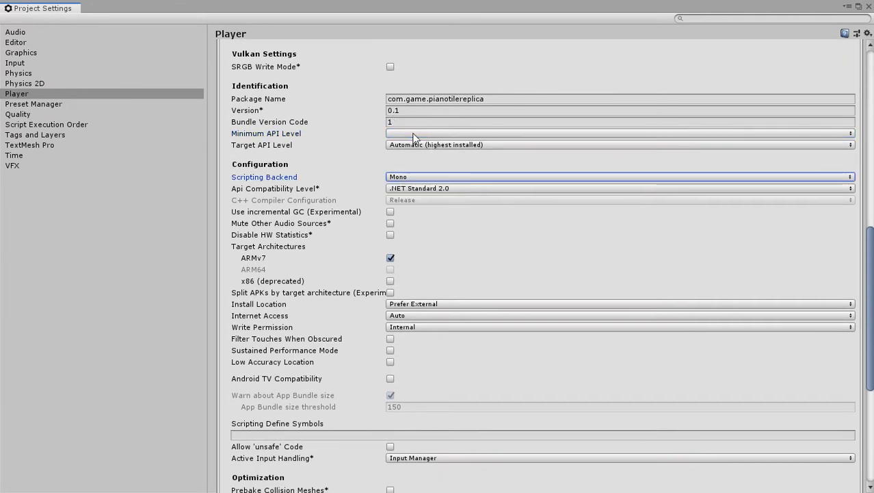
{"action": "left_click", "coordinate": [615, 133]}
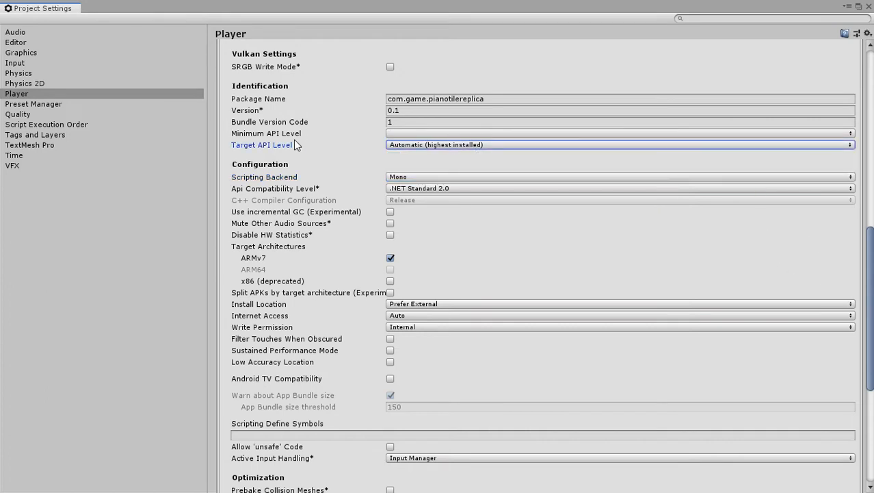
{"action": "mouse_move", "coordinate": [312, 144]}
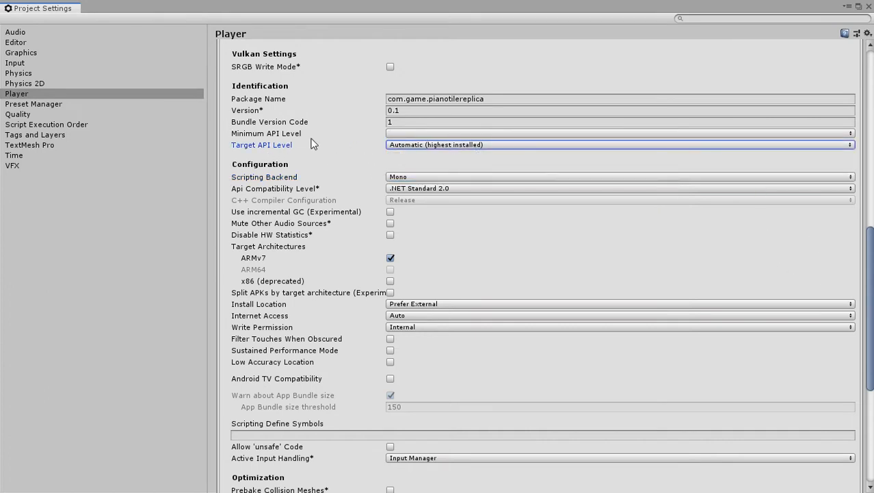
{"action": "left_click", "coordinate": [615, 145]}
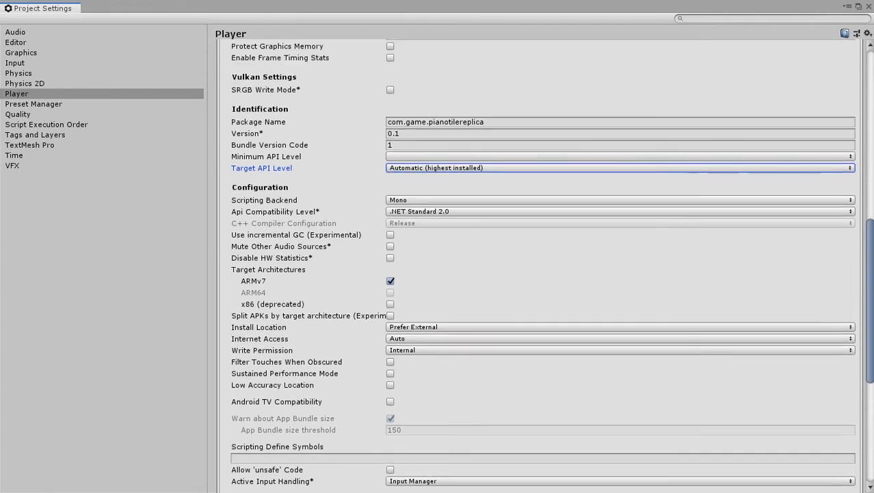
{"action": "scroll", "scroll_direction": "down", "scroll_amount": 3}
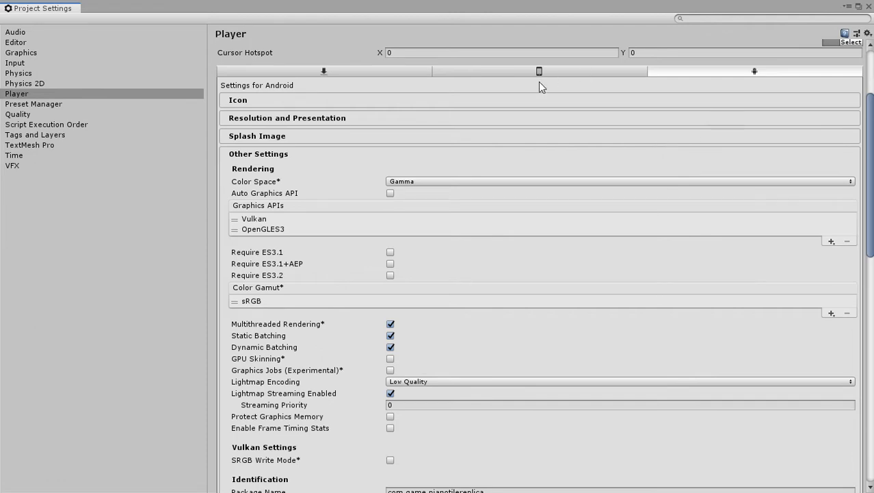
- Scroll through the iOS Player Other Settings, then close the Project Settings window
{"action": "left_click", "coordinate": [539, 70]}
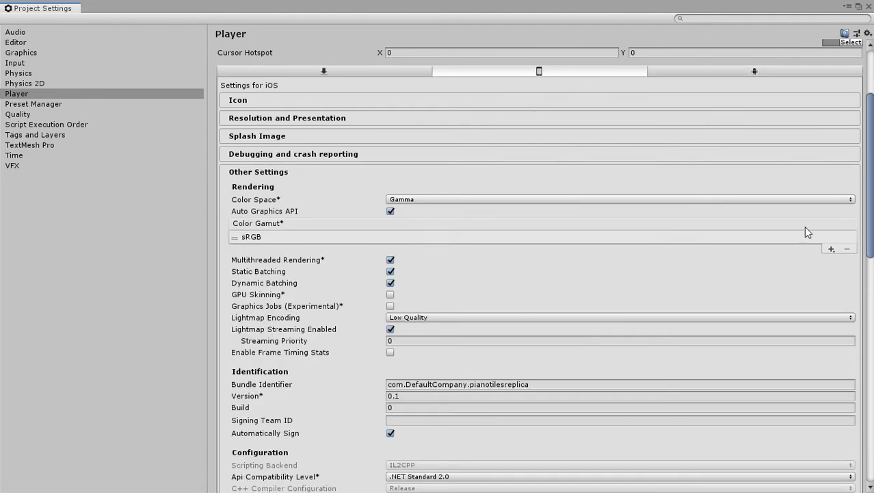
{"action": "scroll", "scroll_direction": "down", "scroll_amount": 3}
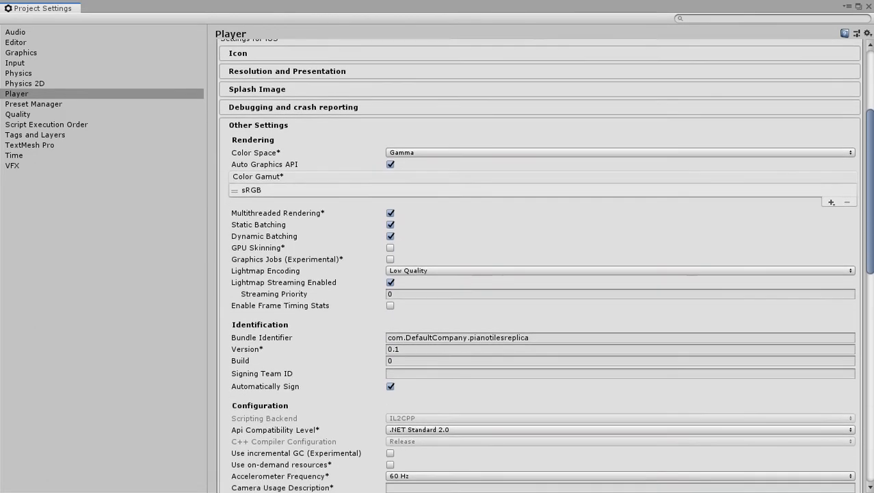
{"action": "scroll", "scroll_direction": "down", "scroll_amount": 3}
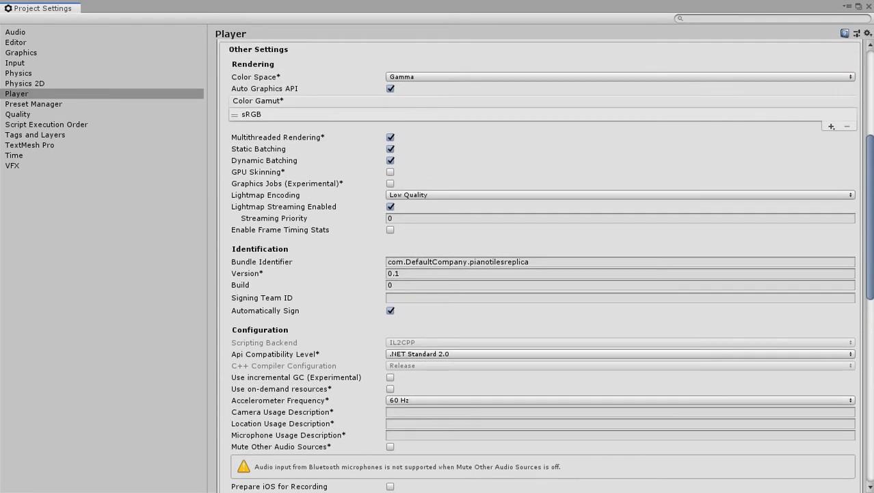
{"action": "scroll", "scroll_direction": "down", "scroll_amount": 3}
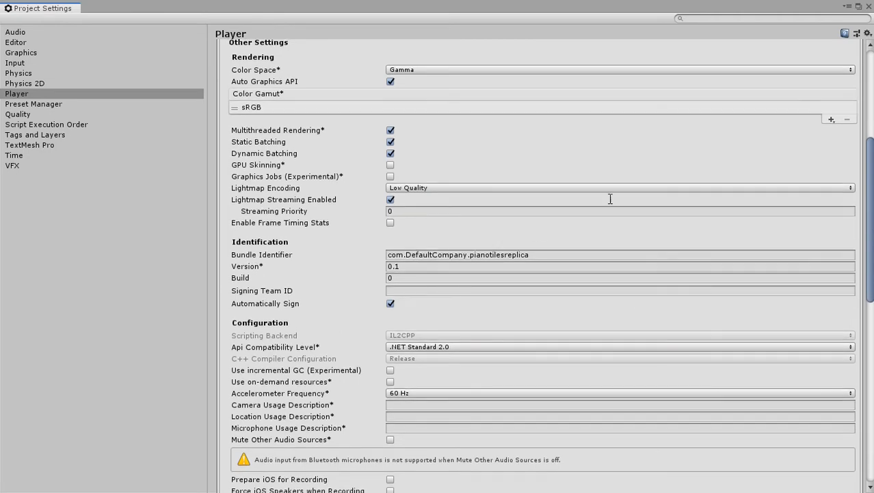
{"action": "scroll", "scroll_direction": "down", "scroll_amount": 3}
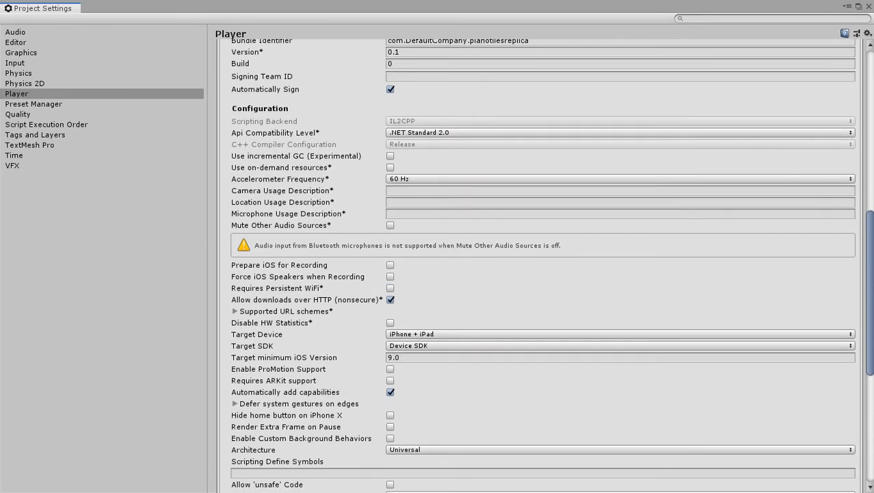
{"action": "scroll", "scroll_direction": "down", "scroll_amount": 3}
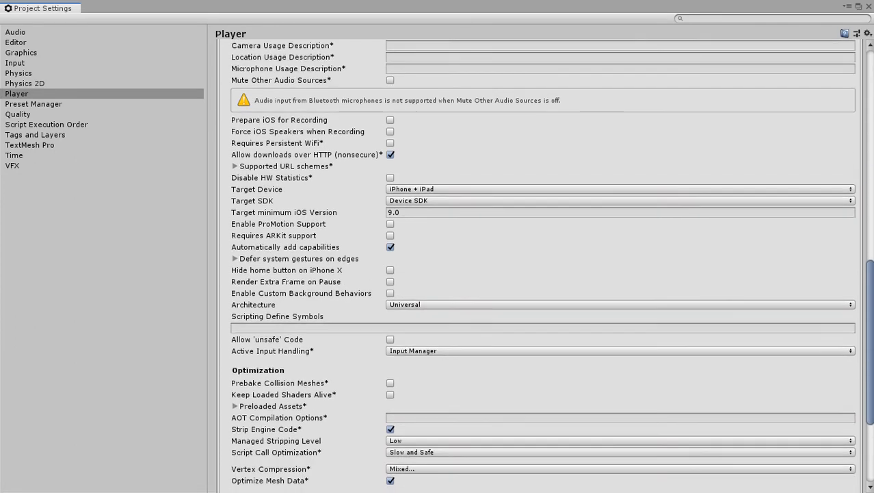
{"action": "scroll", "scroll_direction": "down", "scroll_amount": 3}
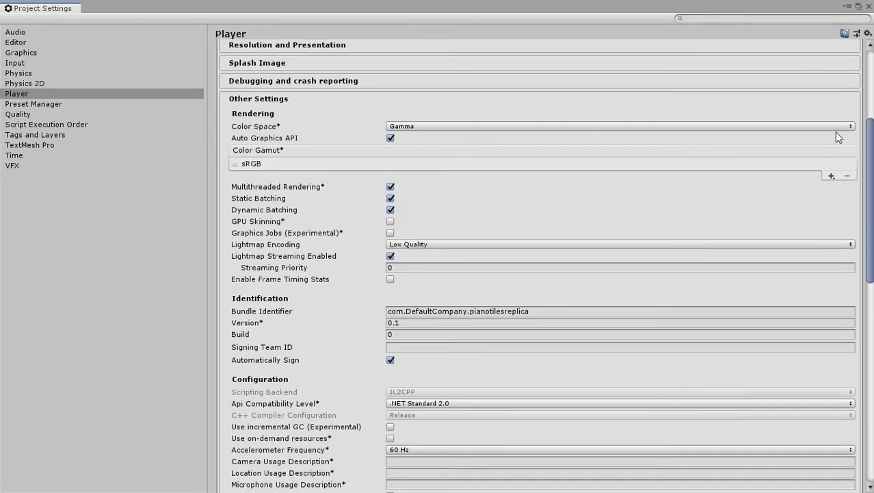
{"action": "scroll", "scroll_direction": "down", "scroll_amount": 3}
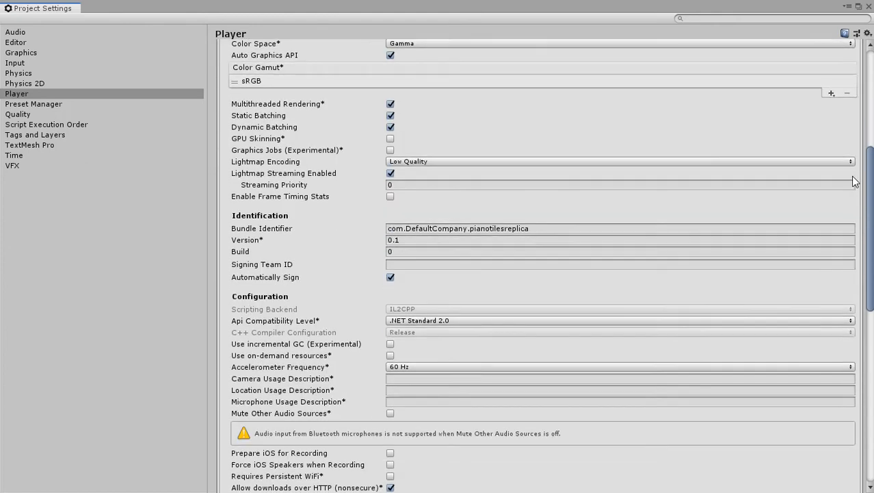
{"action": "scroll", "scroll_direction": "down", "scroll_amount": 3}
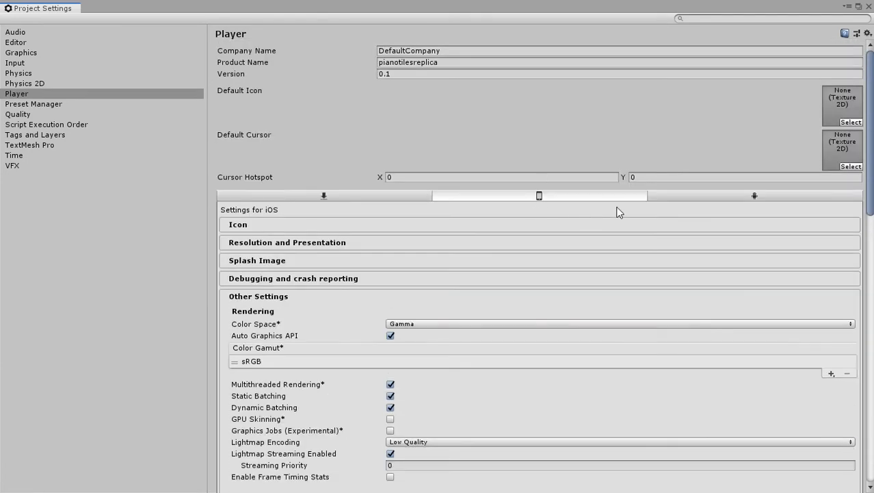
{"action": "left_click", "coordinate": [755, 195]}
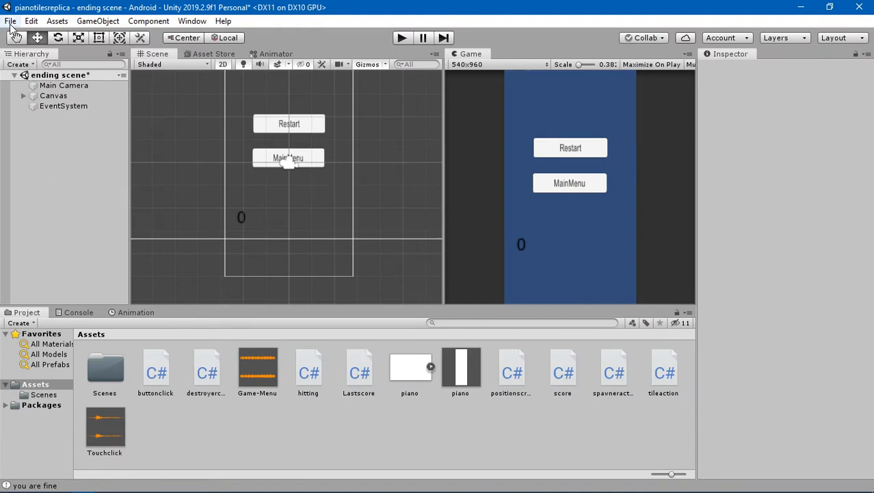
- Build the Android package and save it to the Desktop as pianotile.apk
{"action": "left_click", "coordinate": [10, 21]}
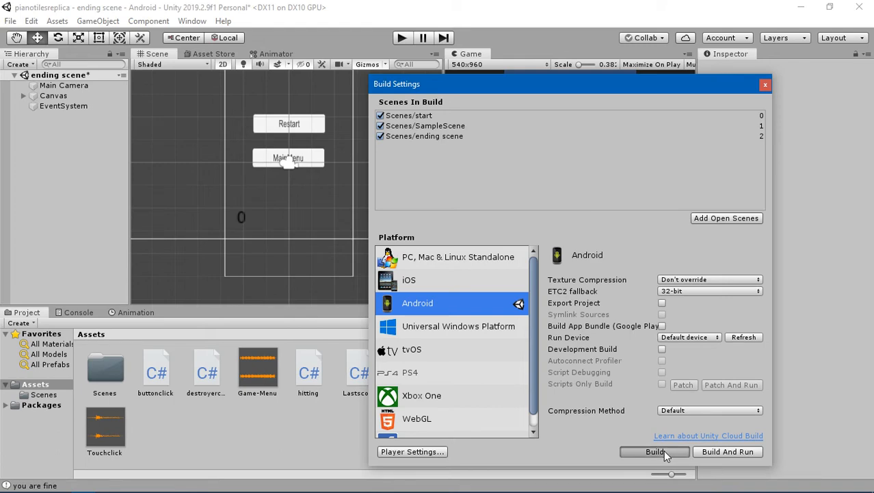
{"action": "left_click", "coordinate": [654, 451]}
{"action": "type", "text": "pianotile"}
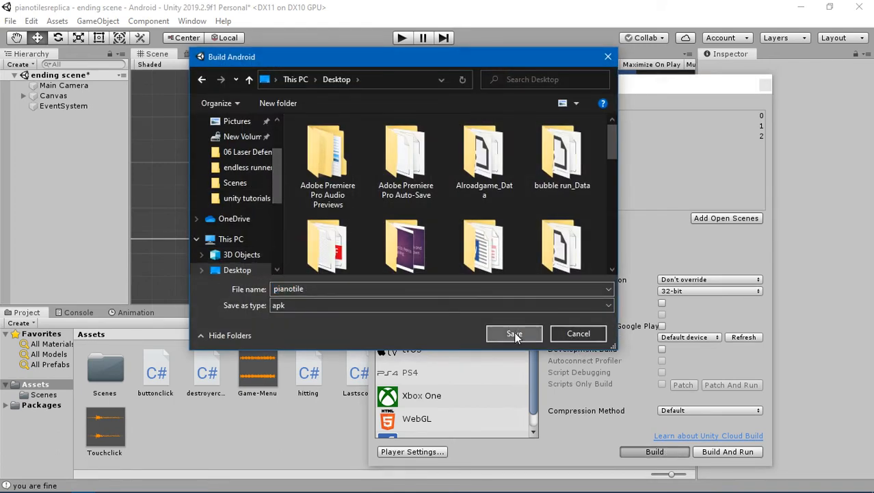
{"action": "left_click", "coordinate": [514, 334]}
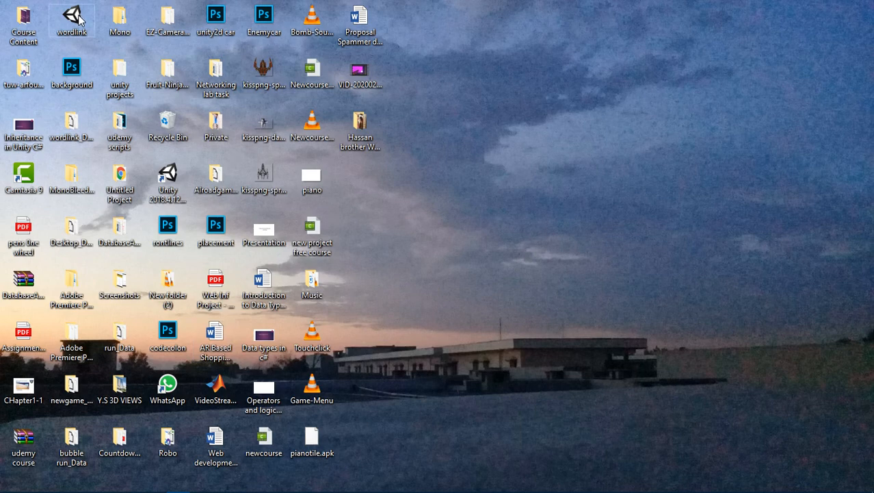
{"action": "right_click", "coordinate": [71, 21]}
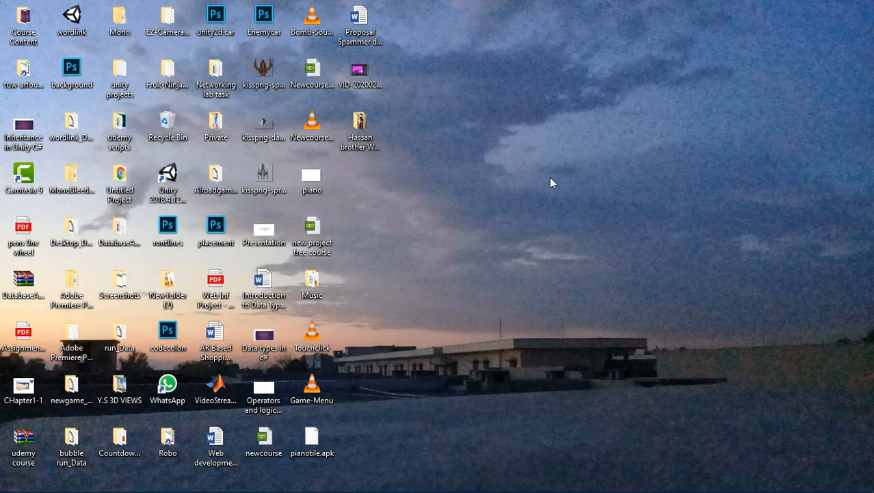
{"action": "mouse_move", "coordinate": [504, 241]}
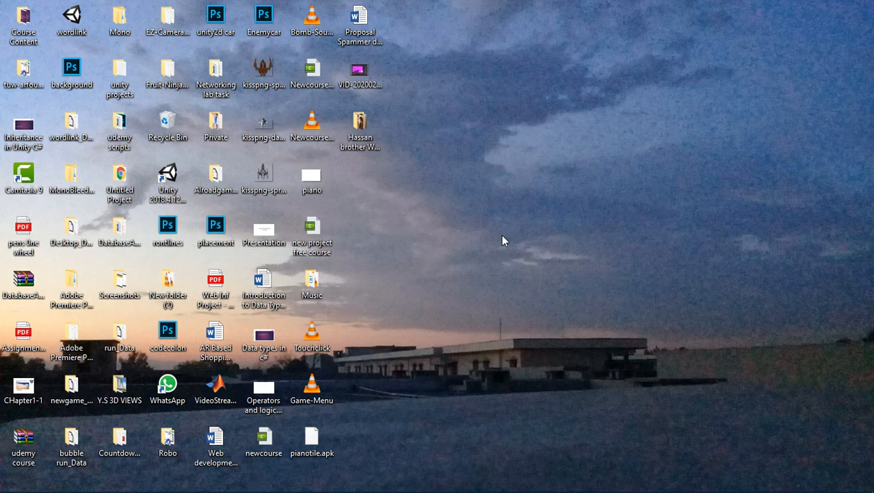
{"action": "mouse_move", "coordinate": [451, 274]}
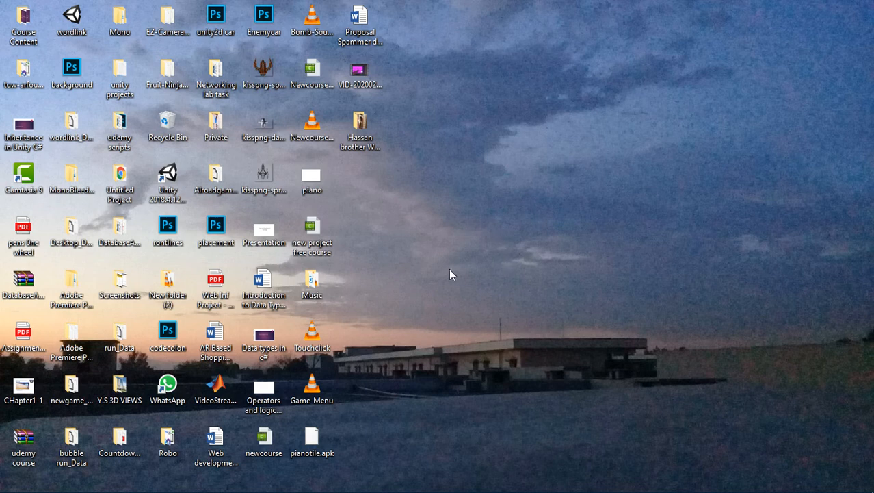
{"action": "mouse_move", "coordinate": [425, 354]}
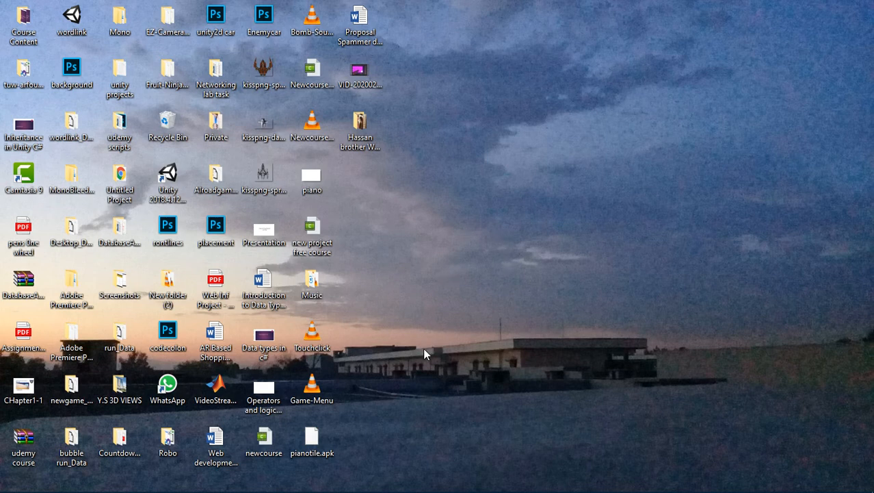
{"action": "mouse_move", "coordinate": [598, 397]}
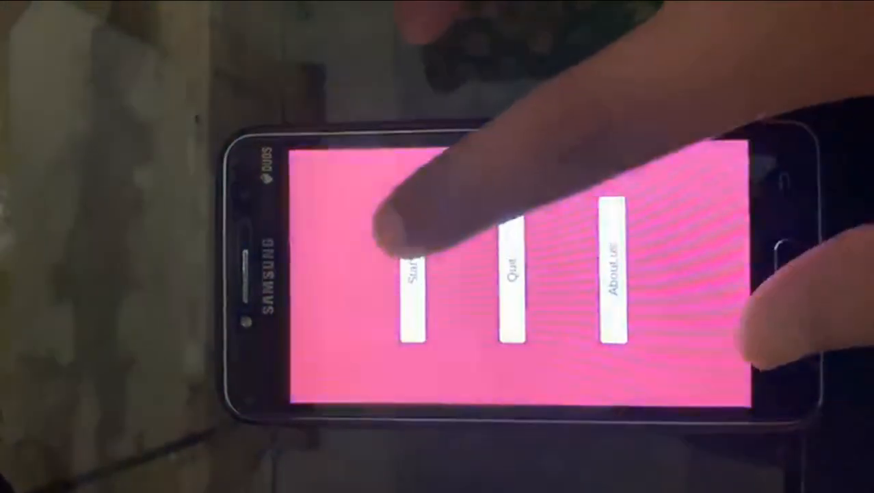
- Tap Start on the game's main menu and play to the zero-score screen
{"action": "left_click", "coordinate": [410, 280]}
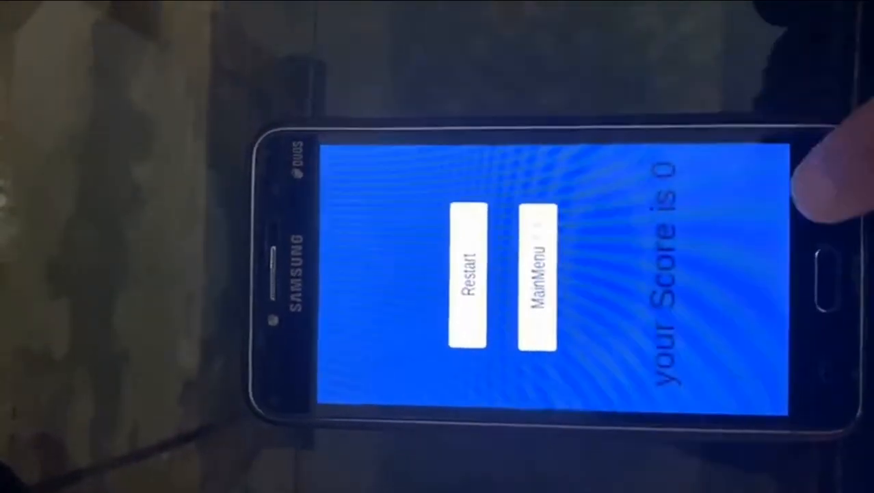